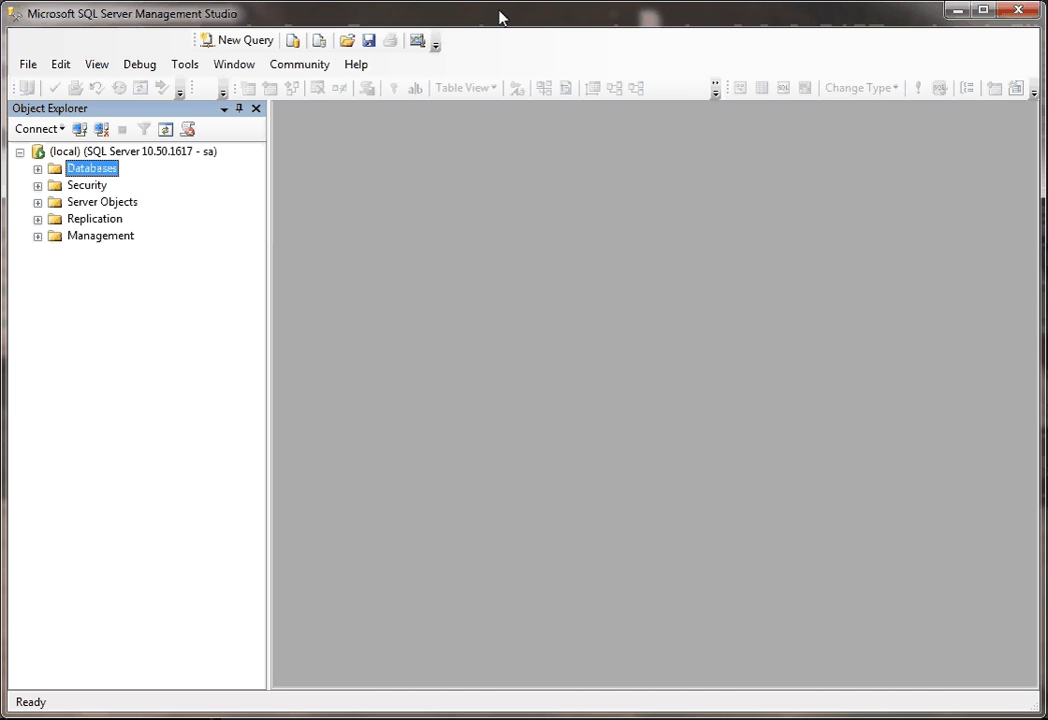
- Expand Databases > ACME > Tables in Object Explorer and select dbo.Units
left_click(37, 168)
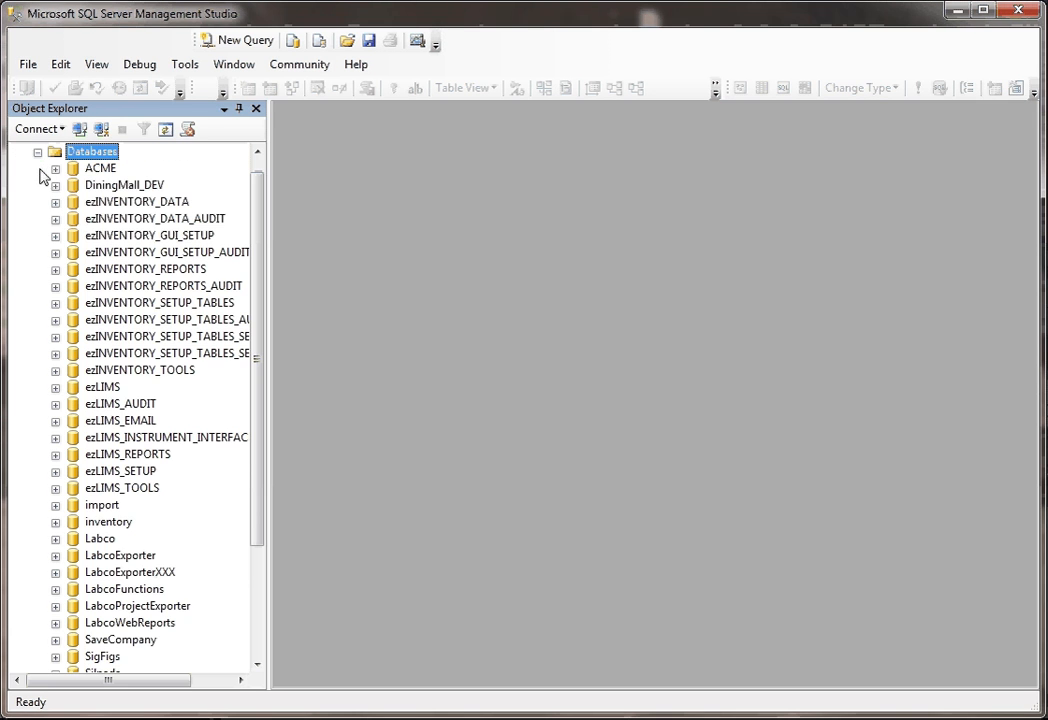
left_click(56, 168)
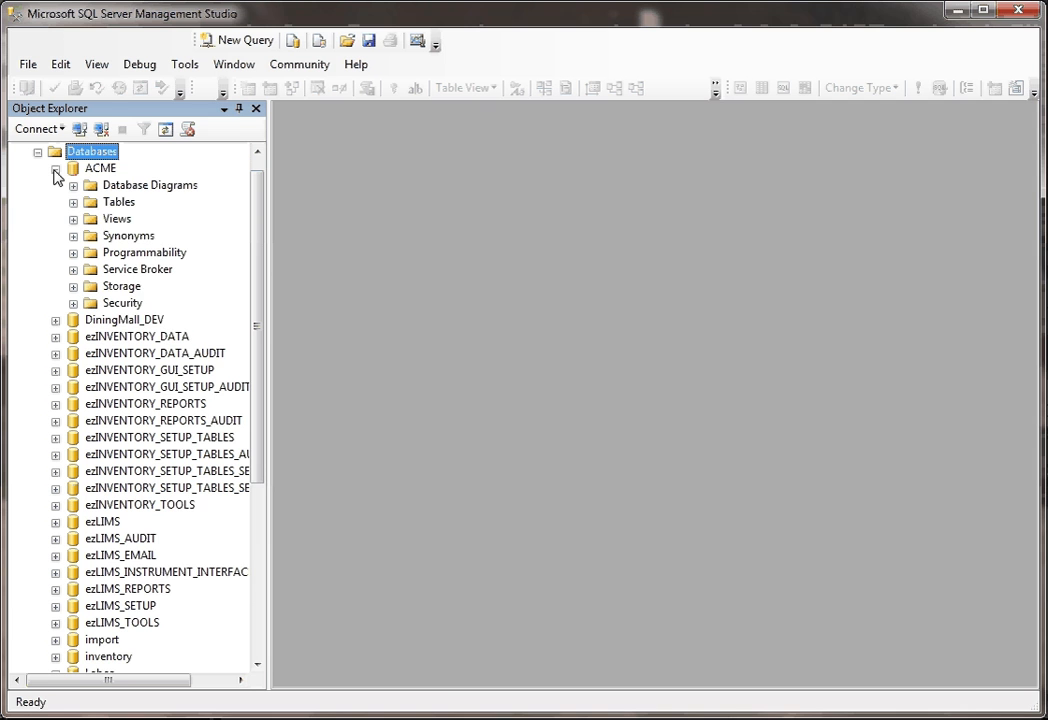
left_click(73, 201)
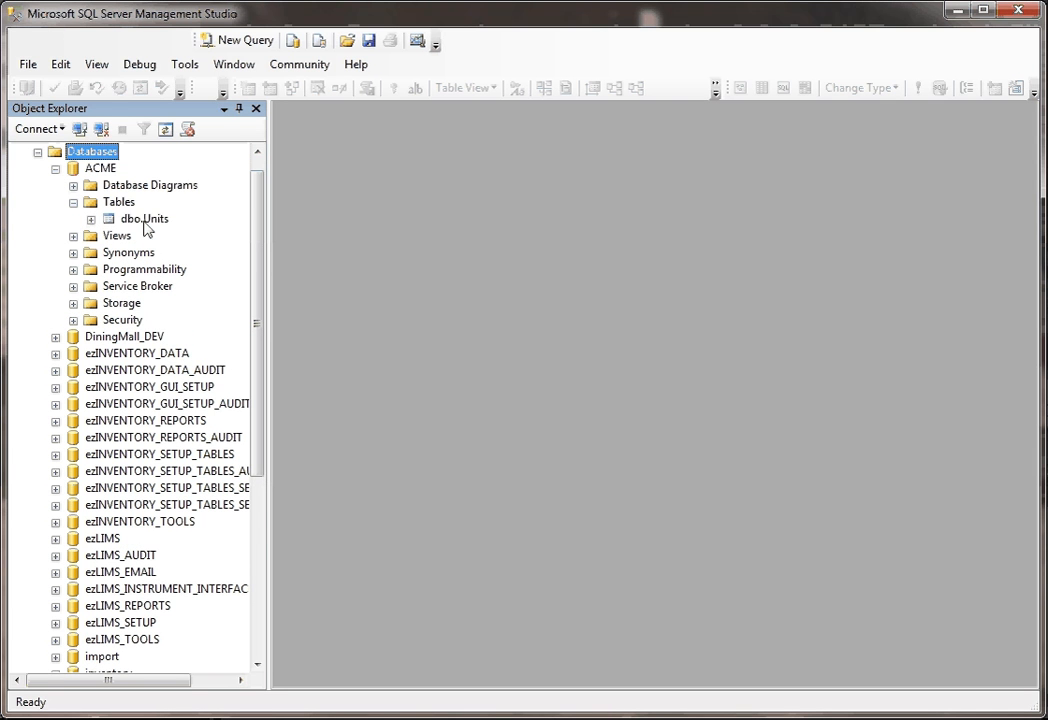
left_click(144, 218)
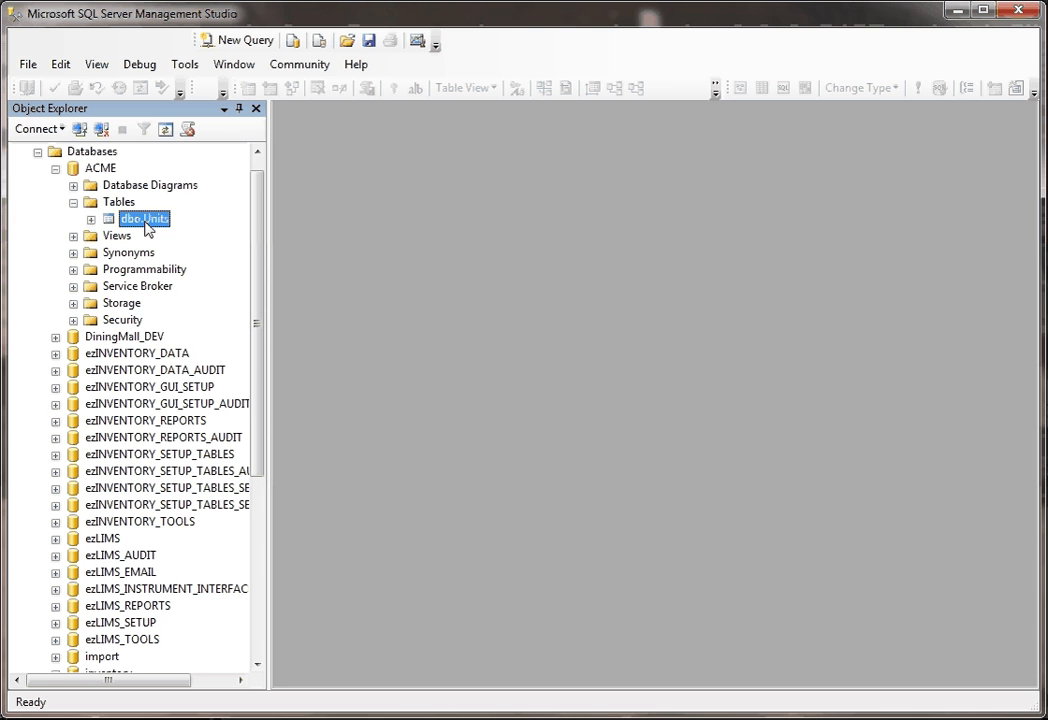
double_click(143, 218)
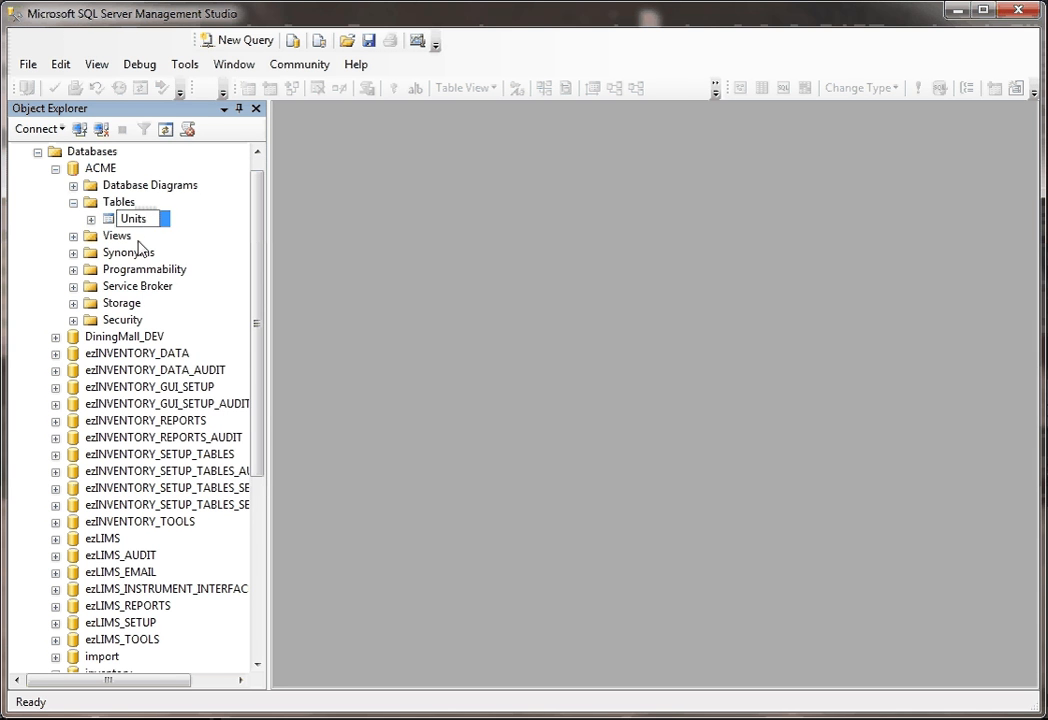
- Script dbo.Units as CREATE To a New Query Editor Window
right_click(133, 218)
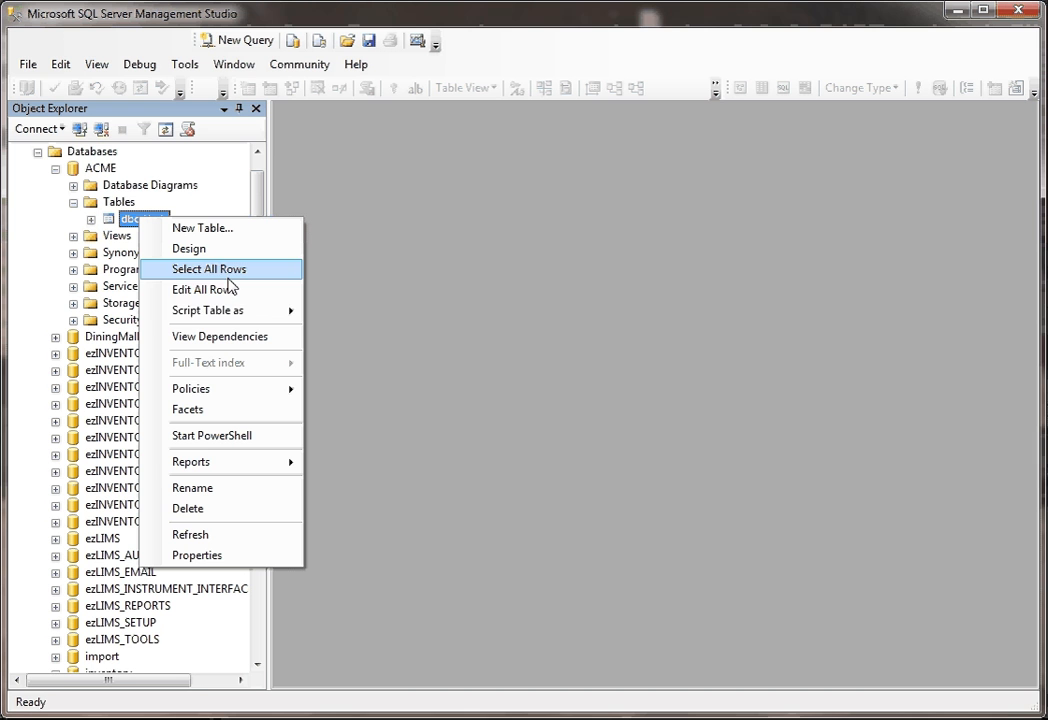
mouse_move(207, 310)
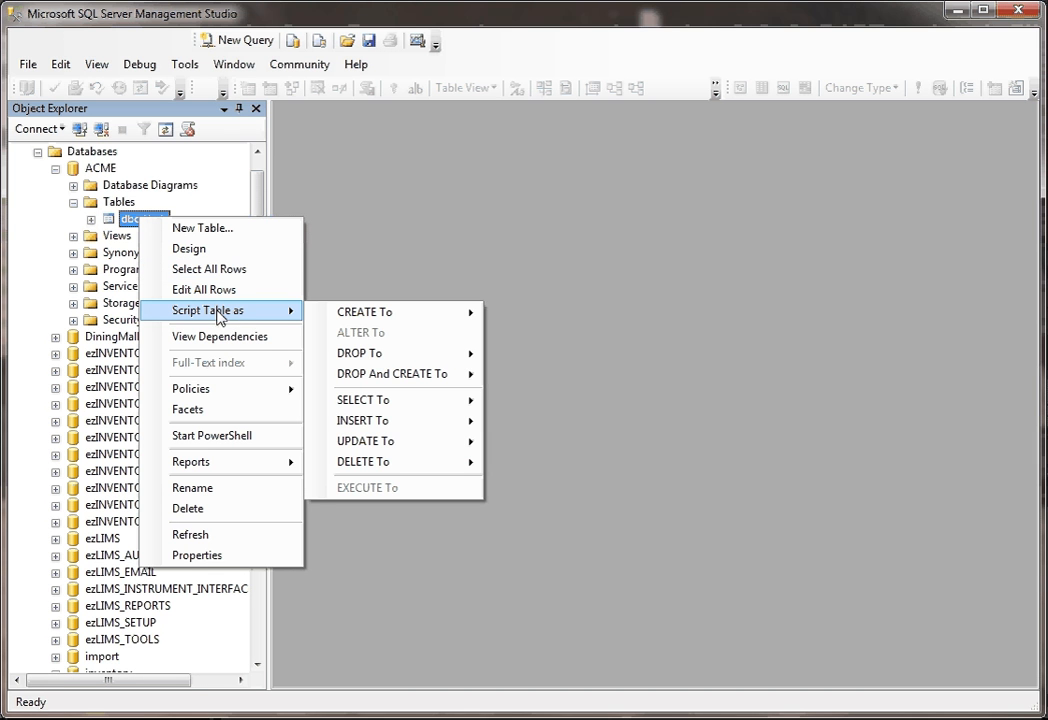
mouse_move(293, 317)
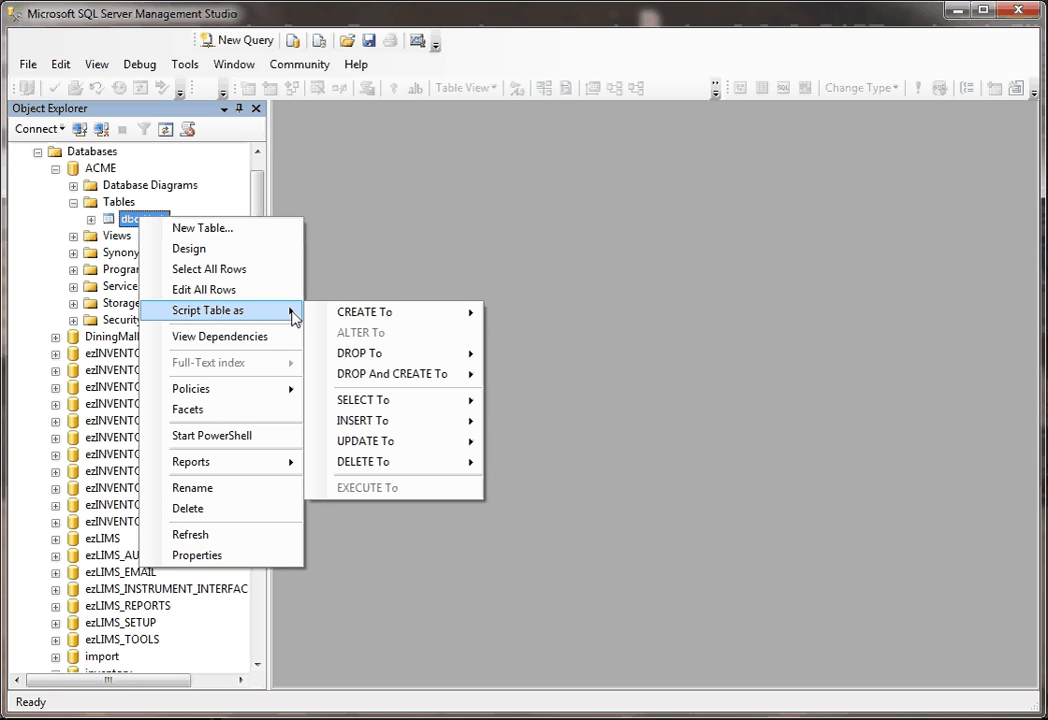
mouse_move(364, 311)
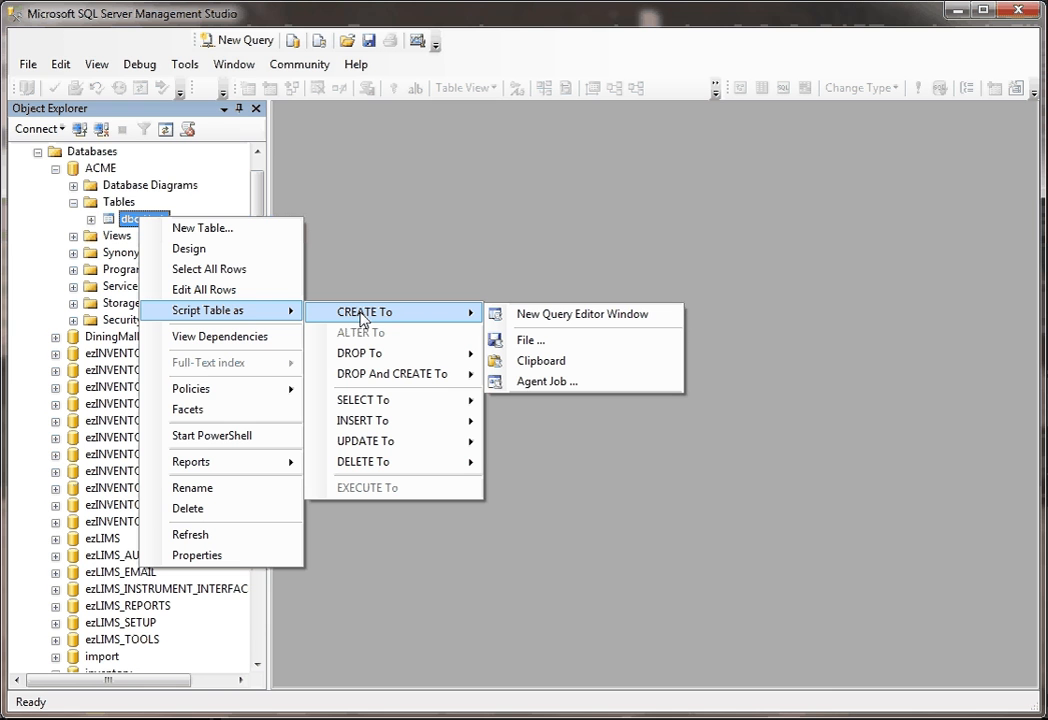
mouse_move(430, 318)
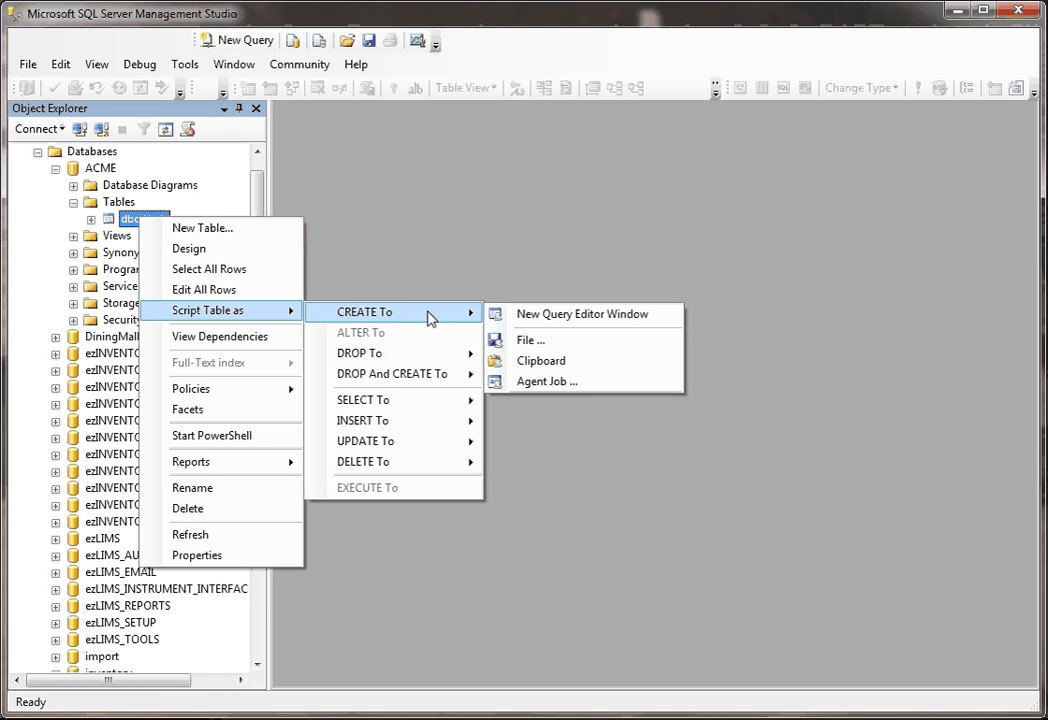
mouse_move(449, 316)
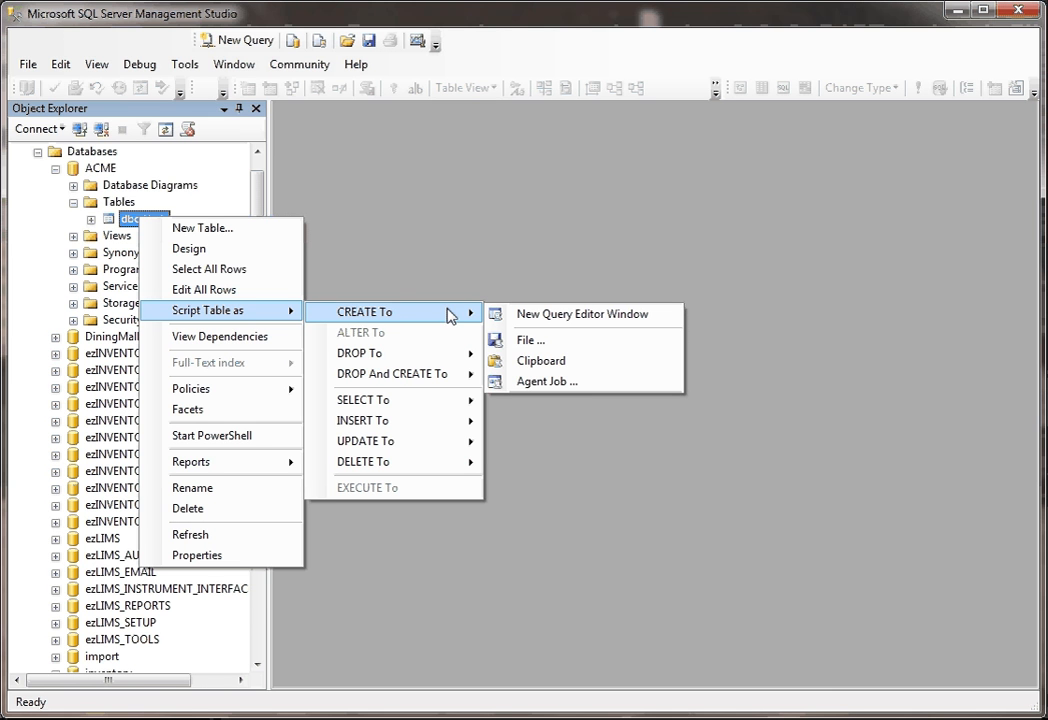
left_click(582, 314)
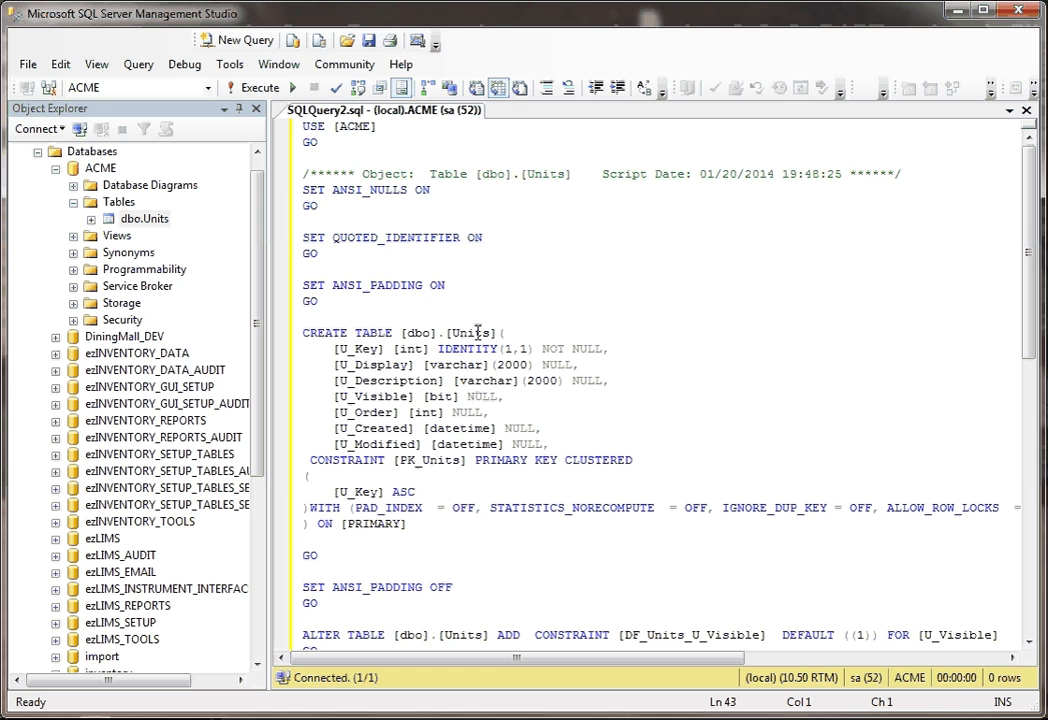
mouse_move(373, 348)
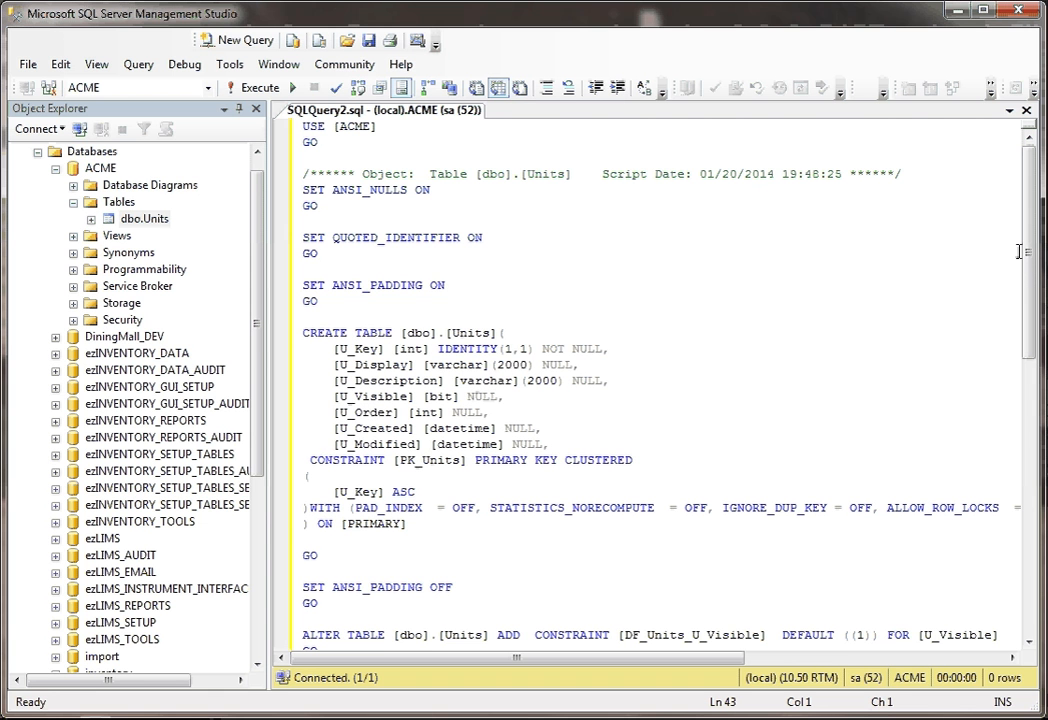
scroll("down", 3)
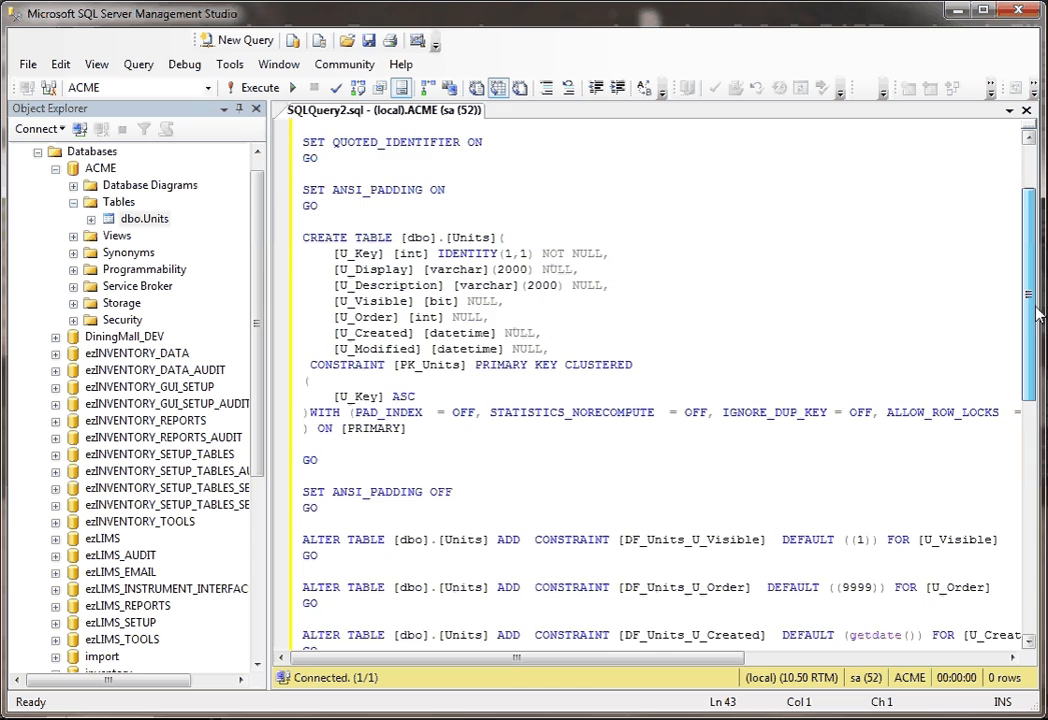
scroll("down", 3)
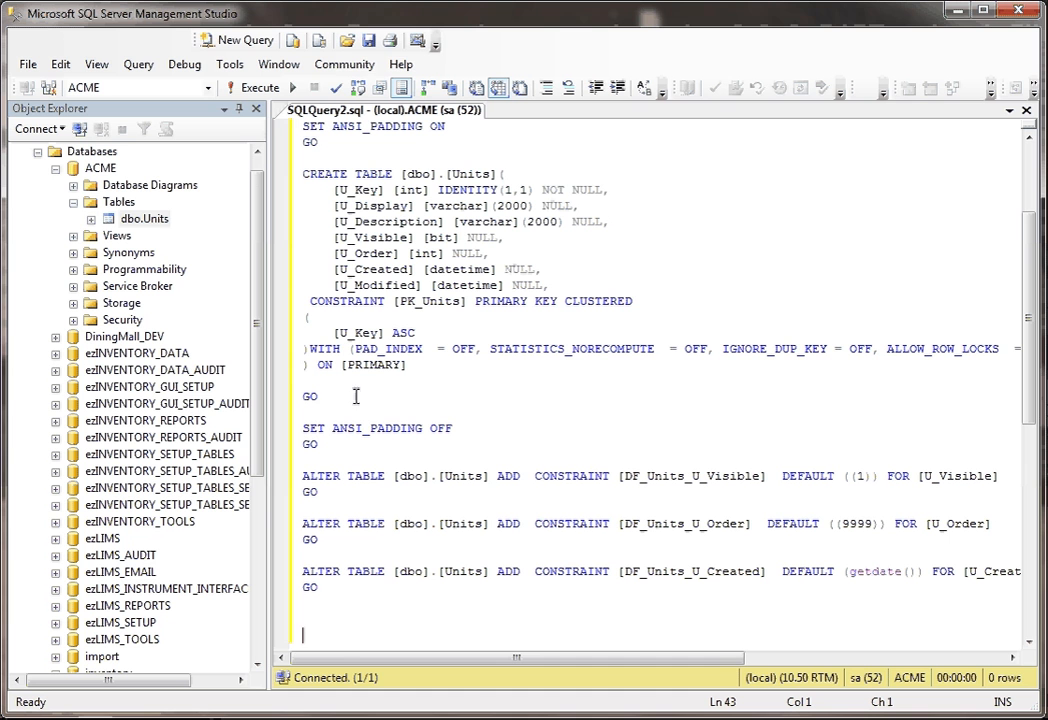
mouse_move(505, 475)
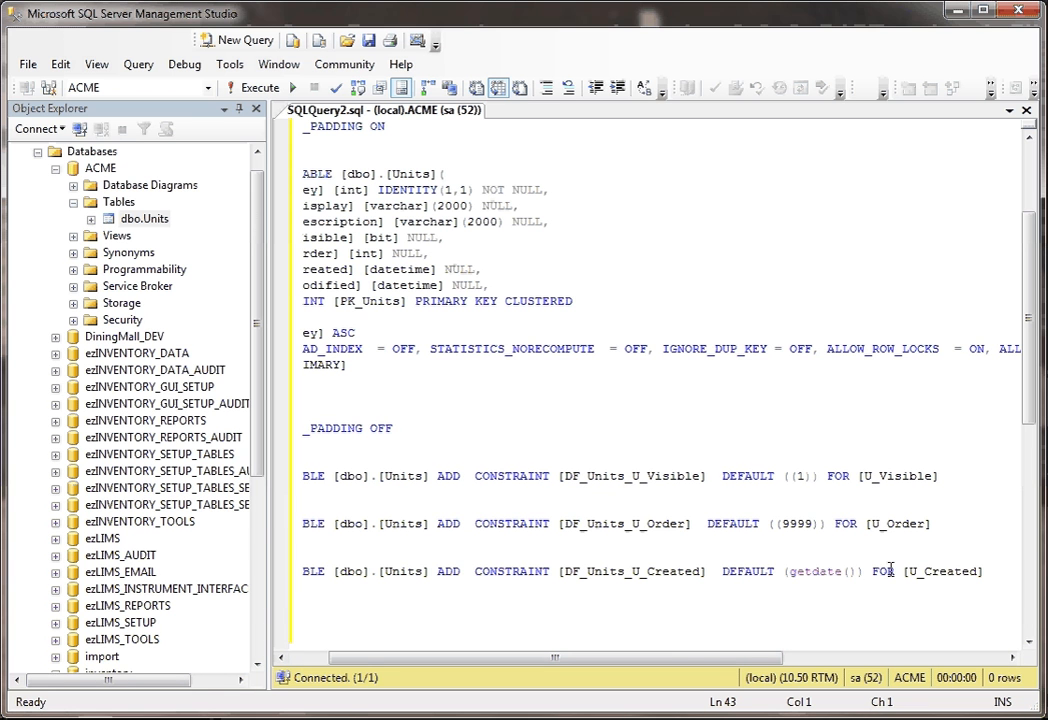
mouse_move(830, 580)
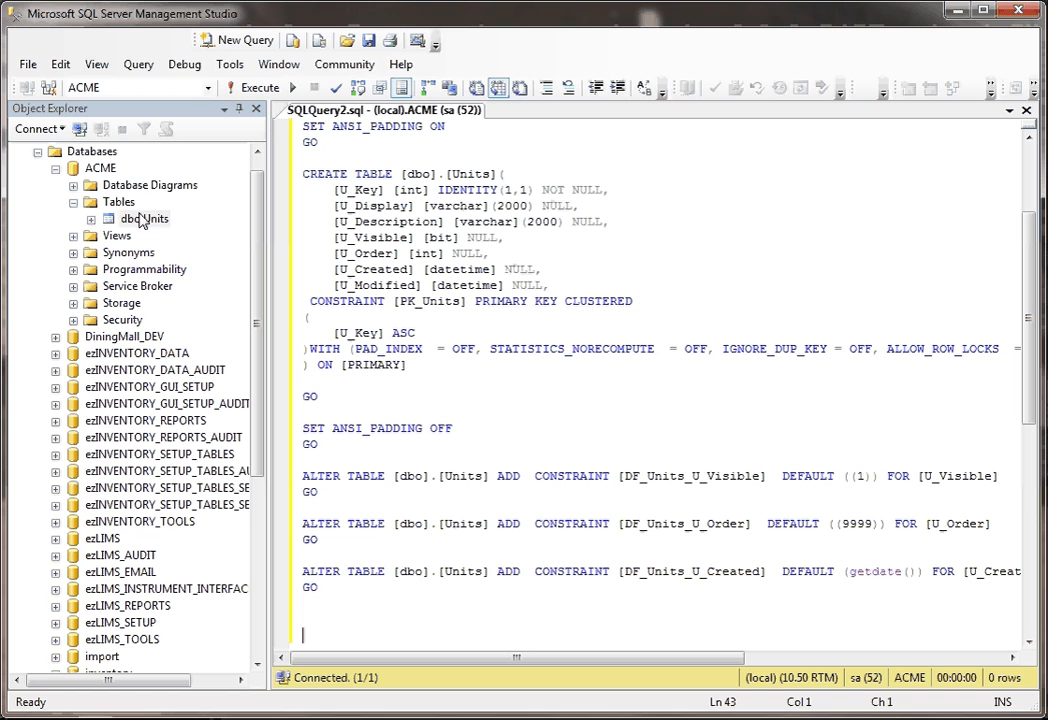
double_click(142, 218)
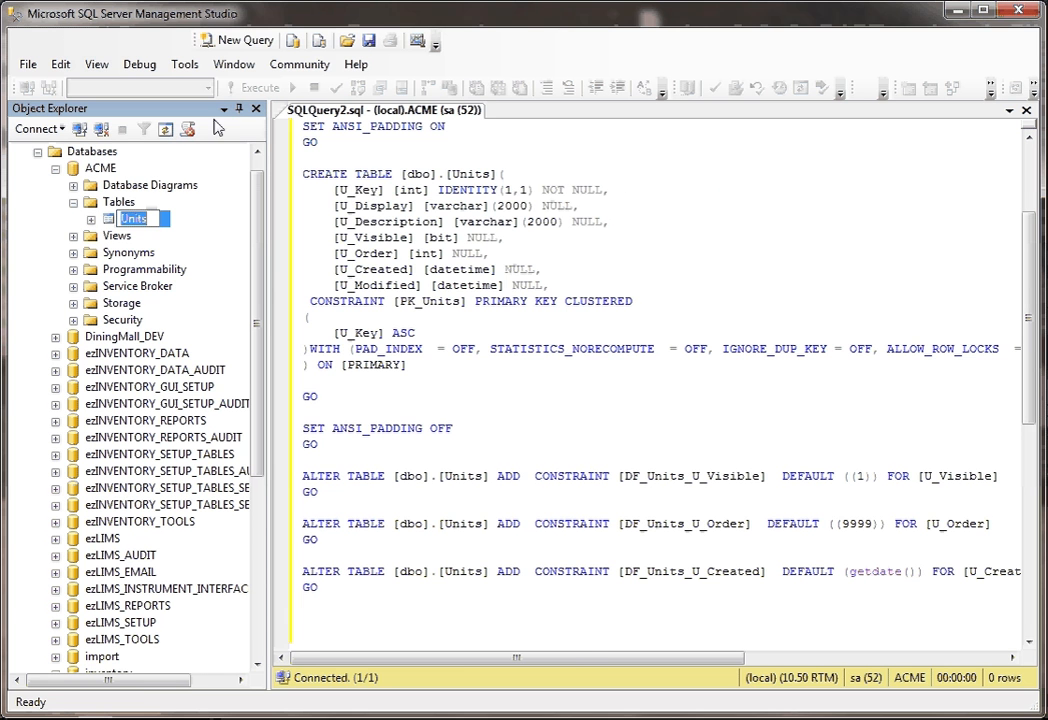
- Write SELECT * FROM Units in a new query, then return to the SQLQuery2 script
left_click(234, 40)
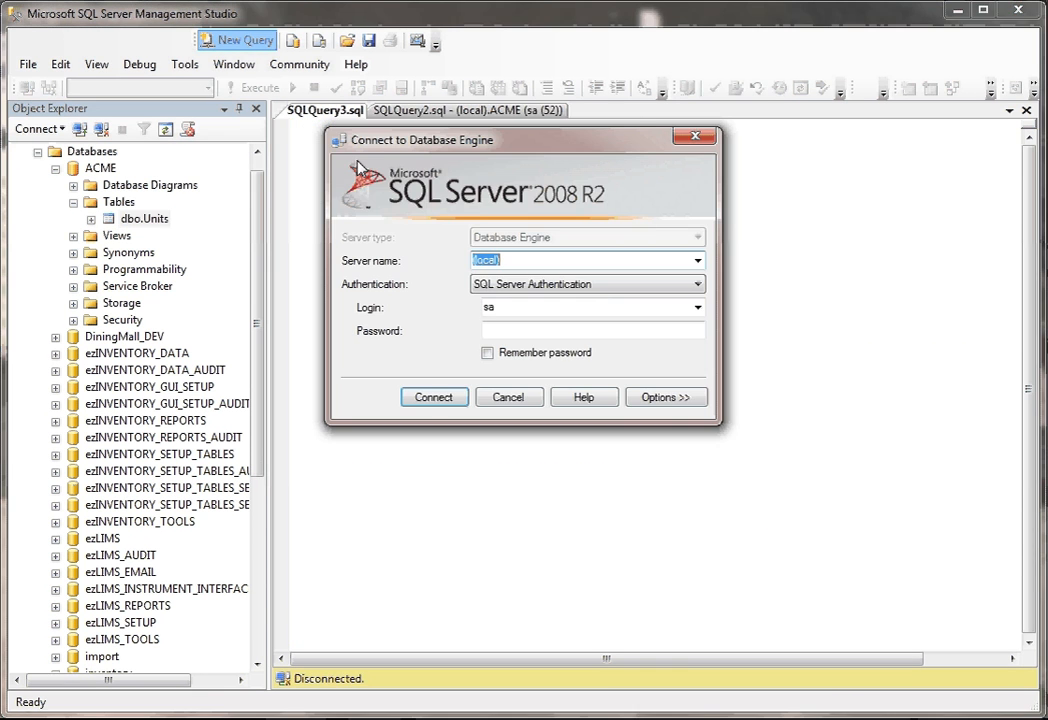
left_click(434, 397)
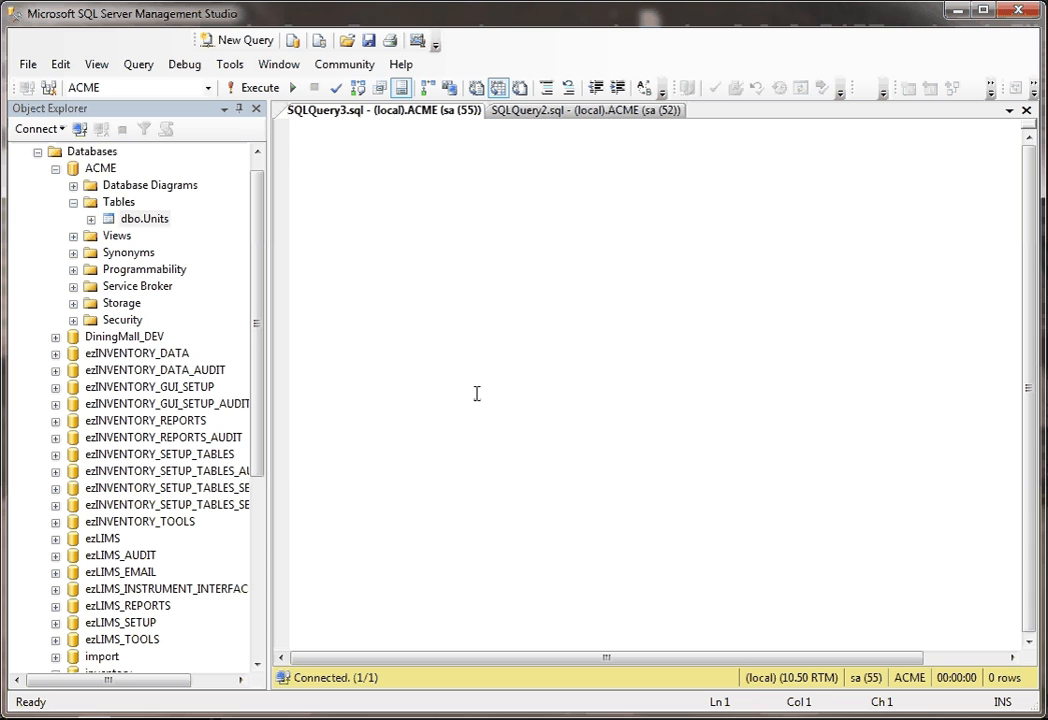
type("SELECT *")
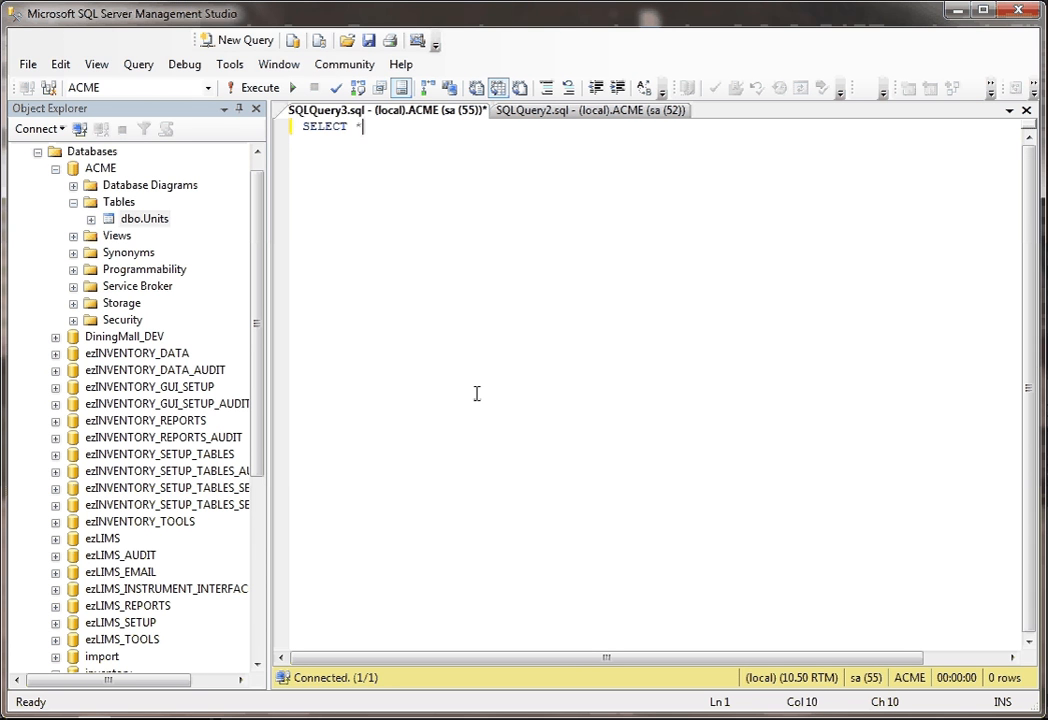
type("FROM Units")
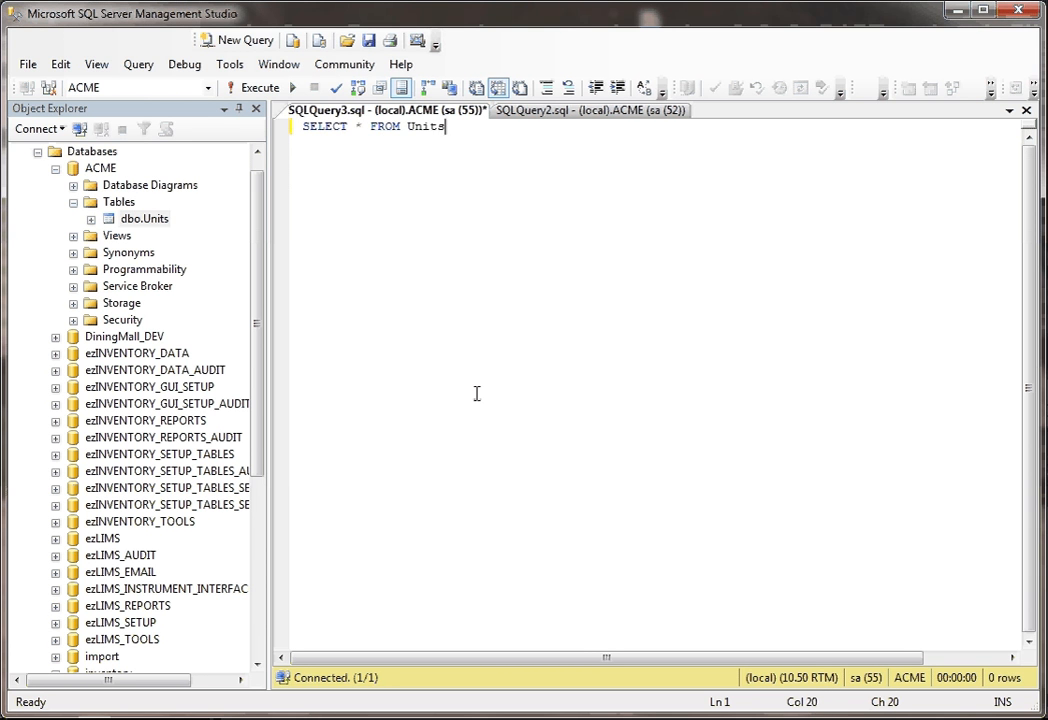
left_click(260, 87)
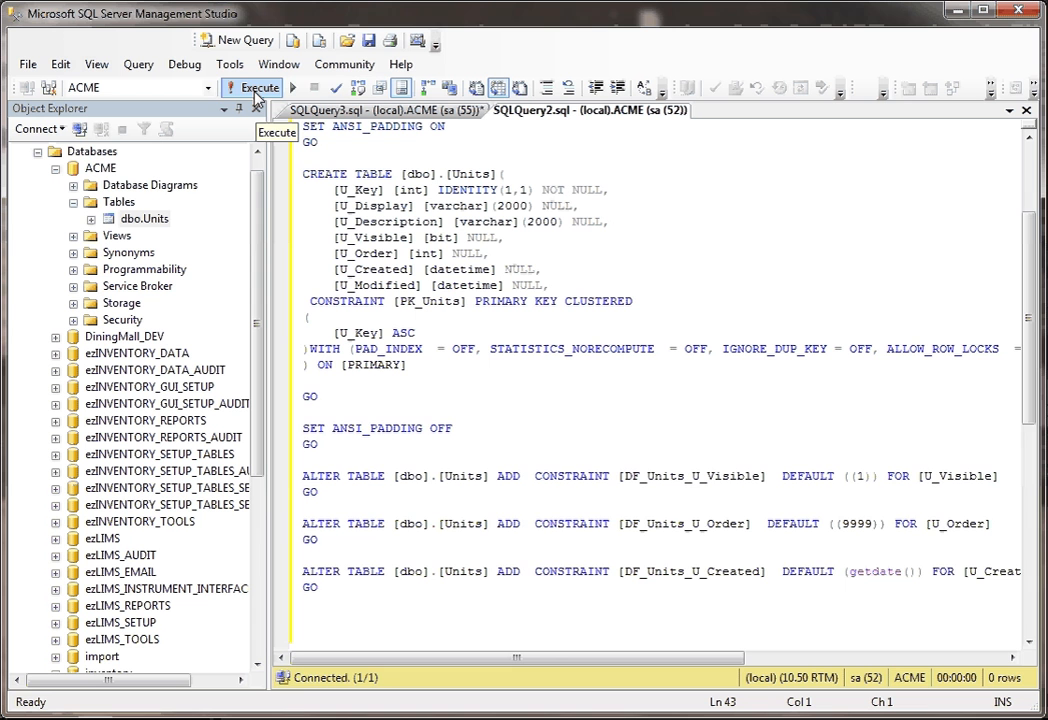
- Execute the CREATE TABLE script on ACME, getting 'Units already exists' errors
left_click(252, 87)
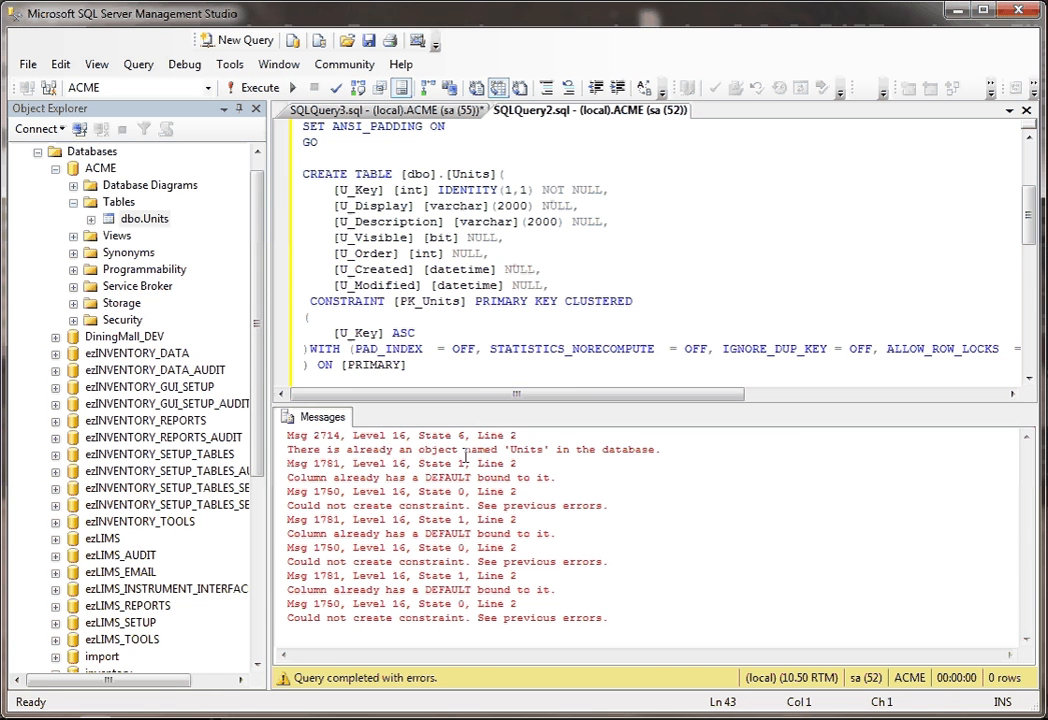
mouse_move(628, 467)
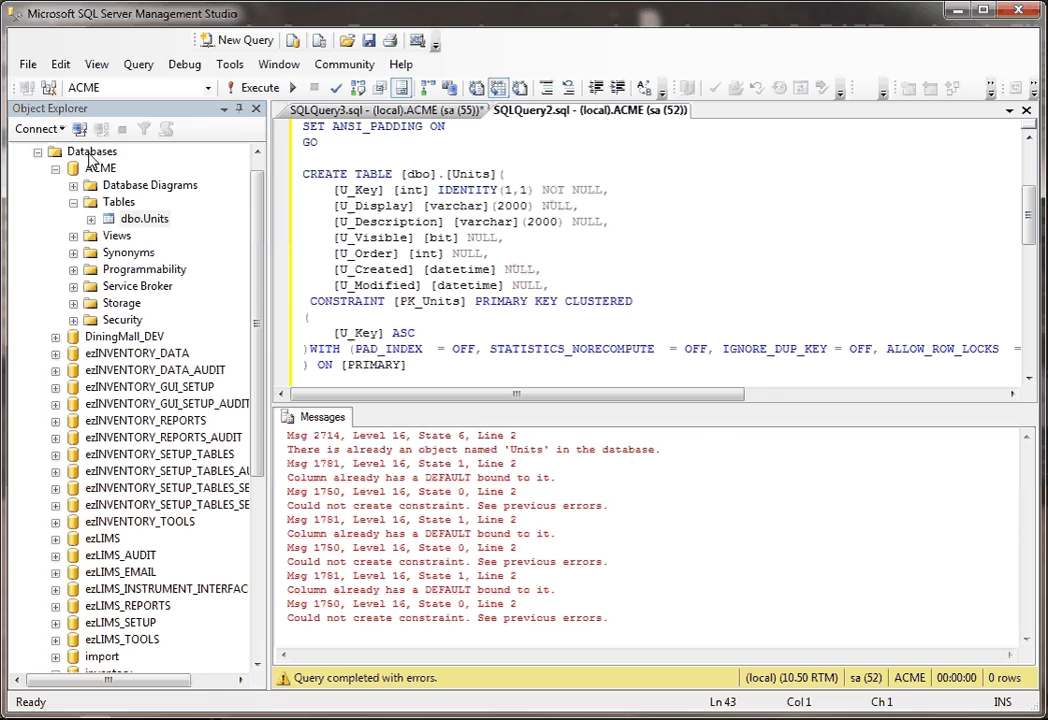
- Create a new database named ACME2 from the New Database dialog
left_click(91, 151)
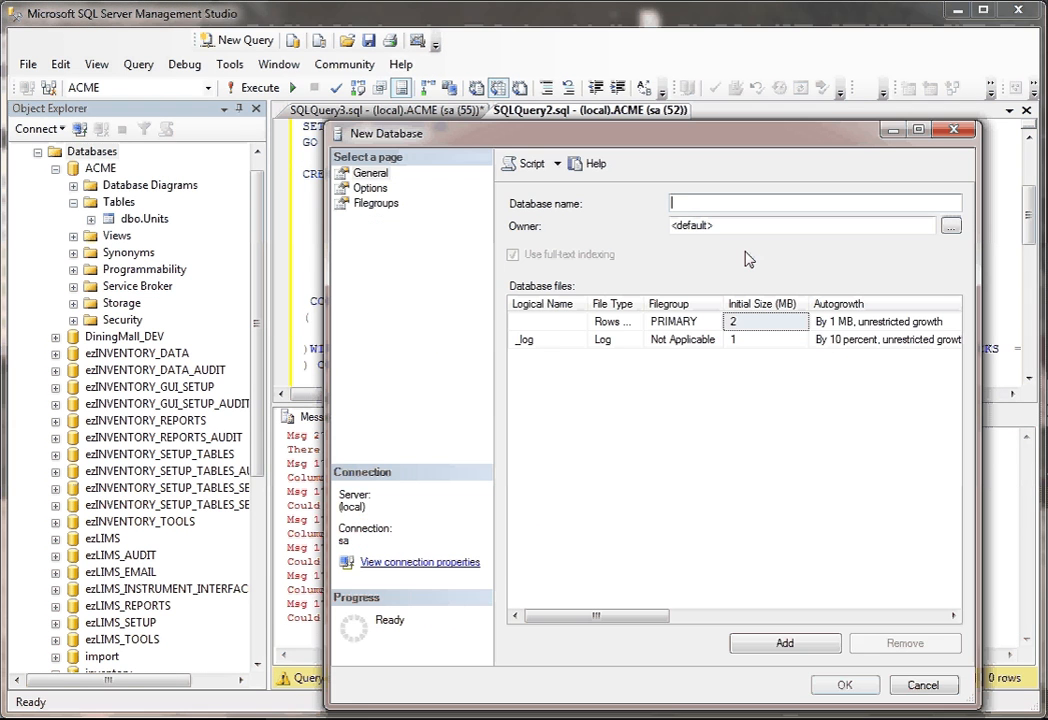
type("ACME2")
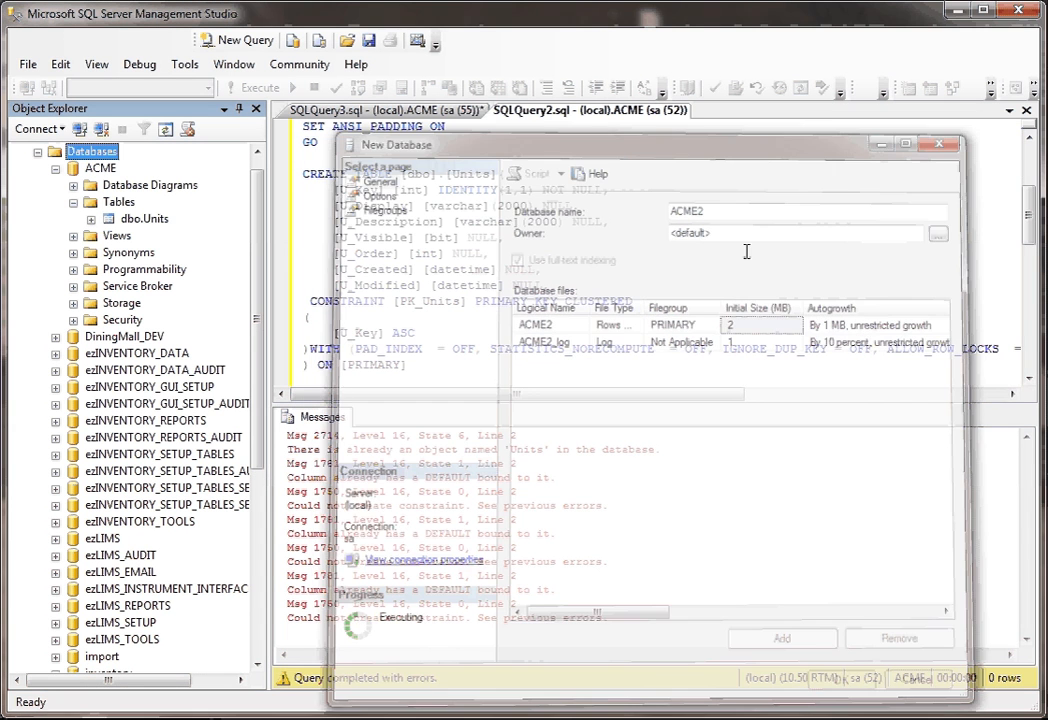
left_click(938, 143)
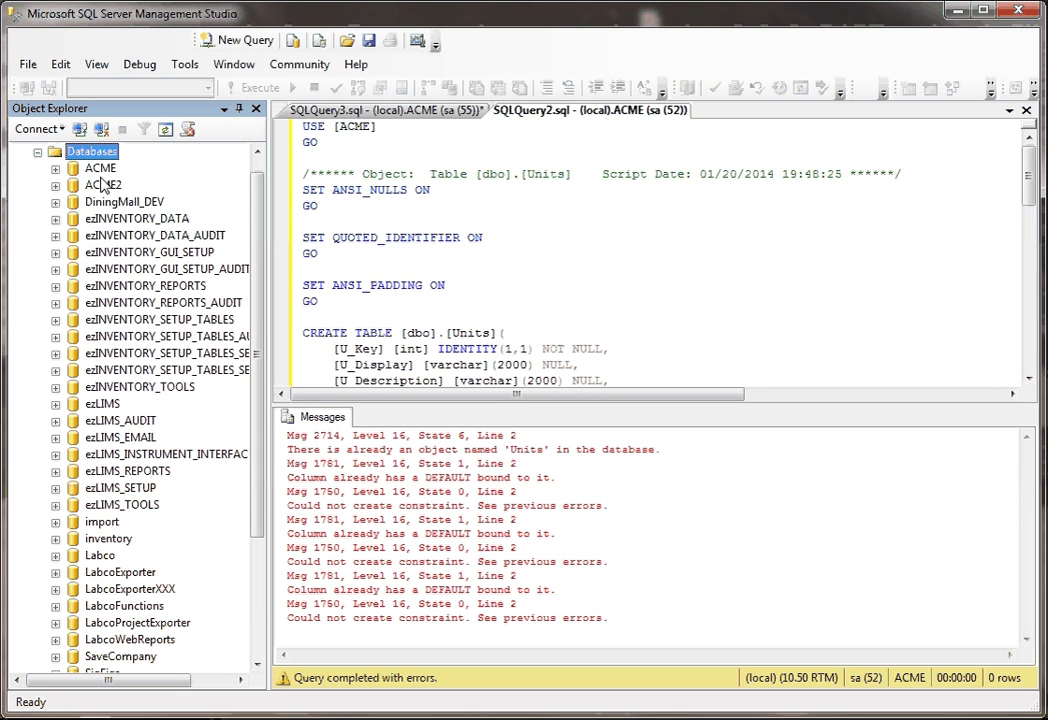
- Change USE [ACME] to USE [ACME2], execute, and show ACME2's tables
left_click(57, 185)
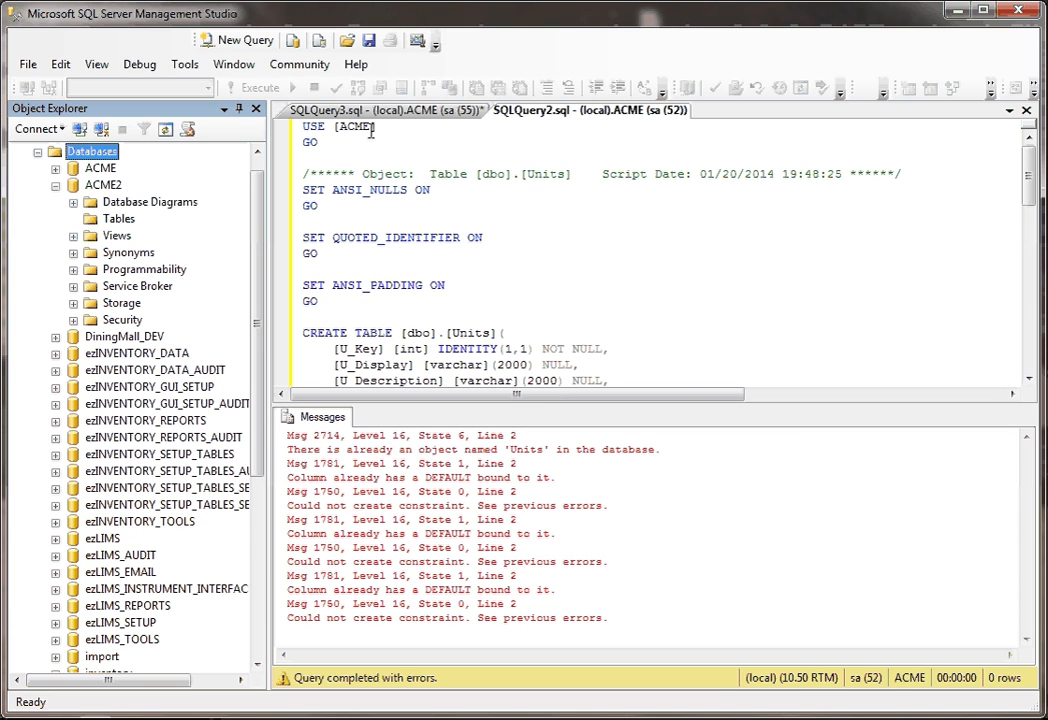
type("2")
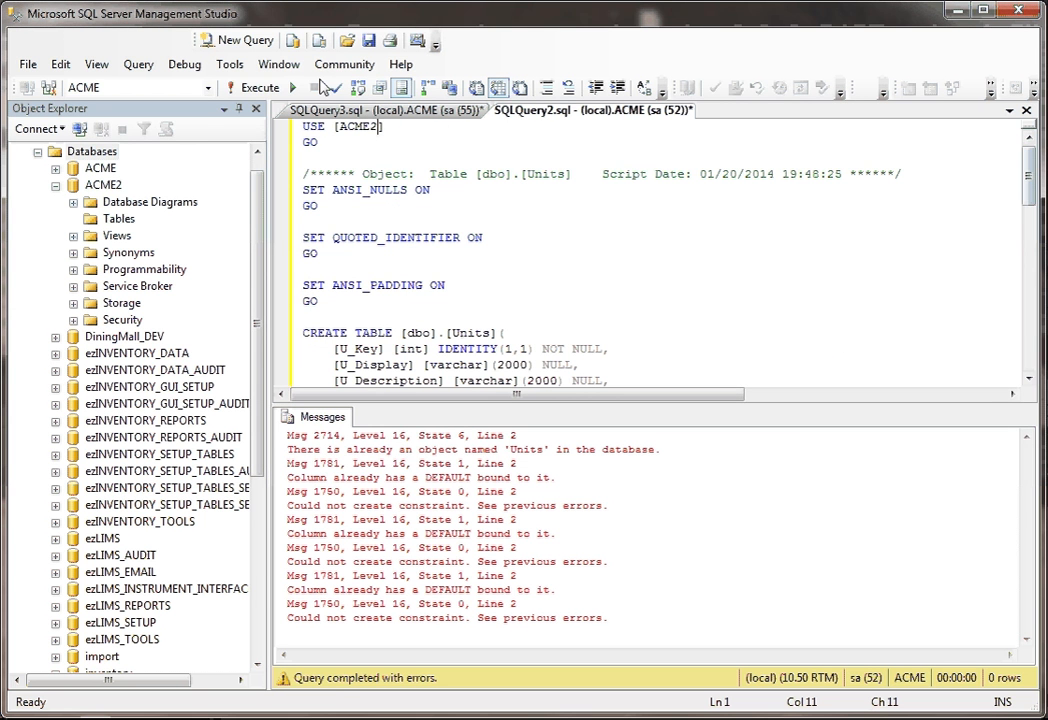
left_click(258, 87)
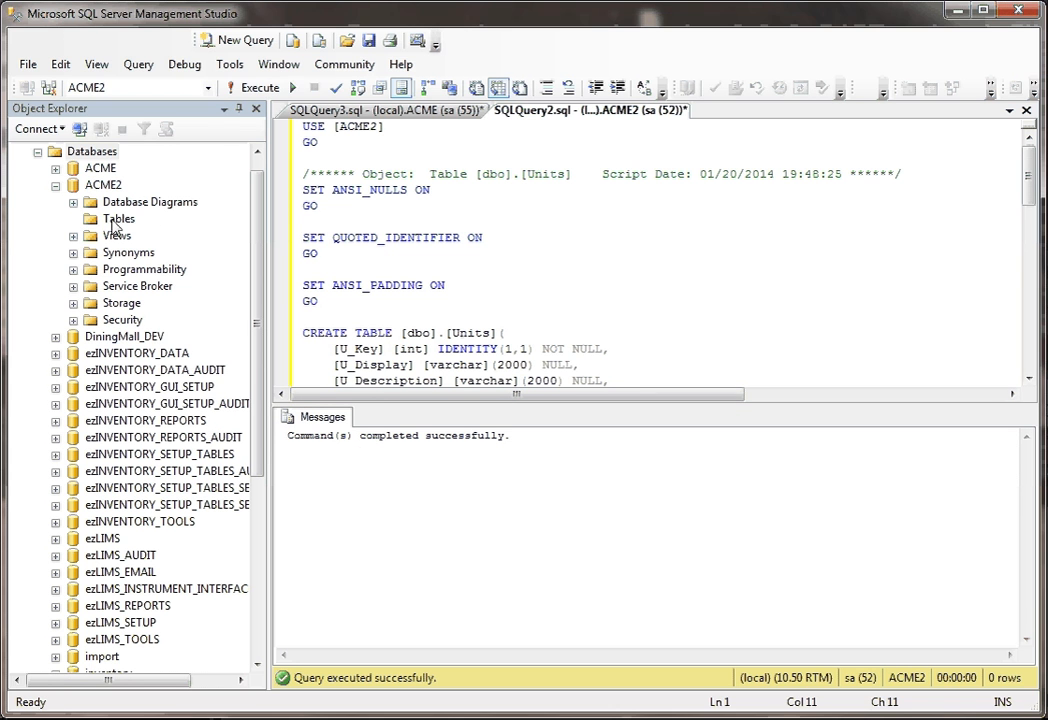
left_click(118, 218)
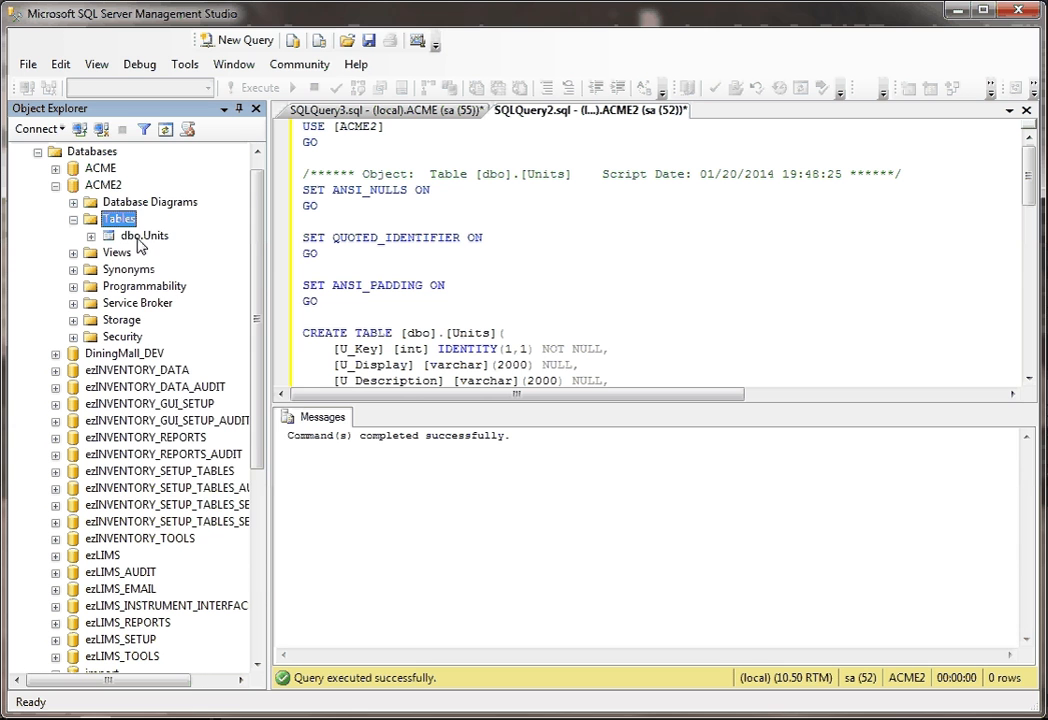
- Open ACME2 dbo.Units in Edit Top 200 Rows, check its columns, and collapse ACME2
right_click(143, 235)
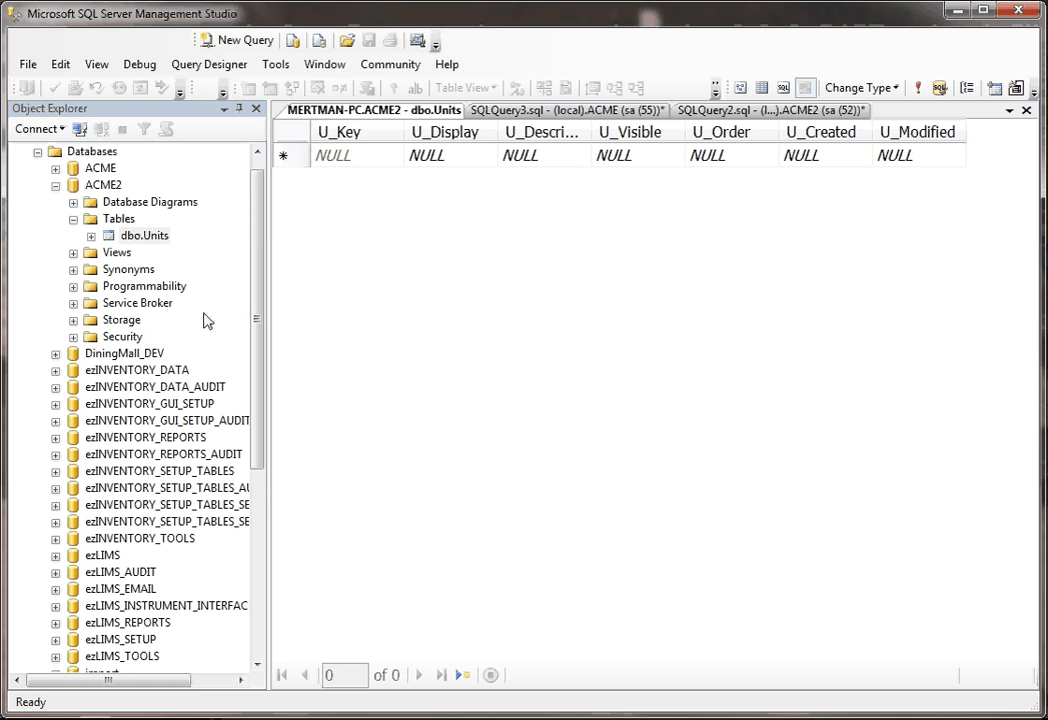
mouse_move(150, 252)
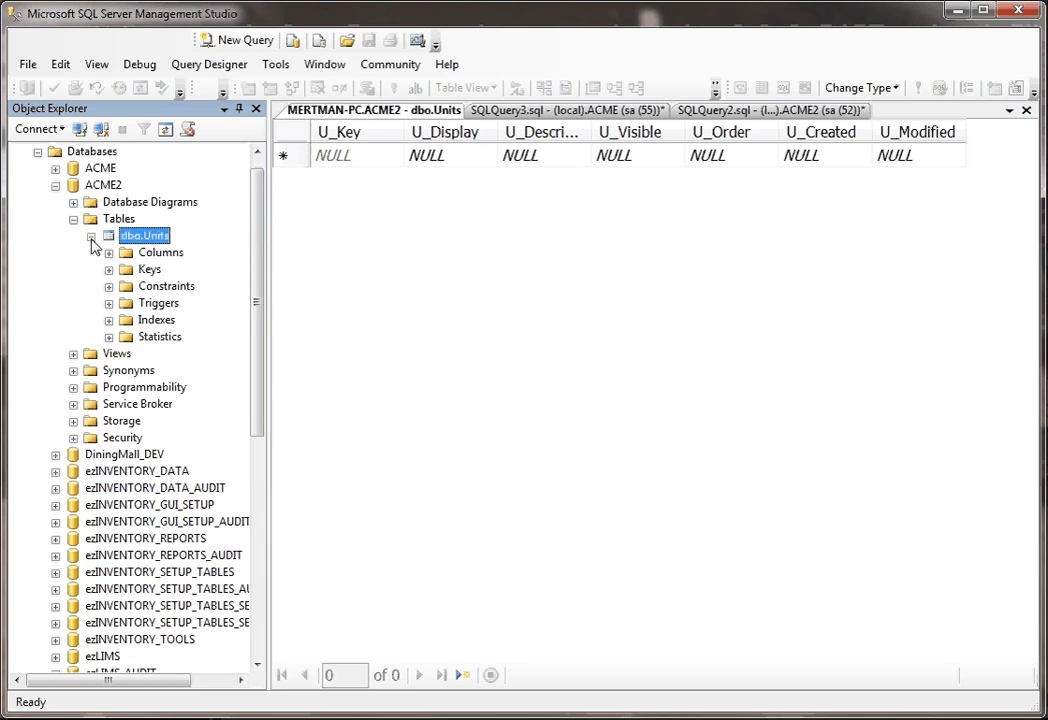
left_click(108, 252)
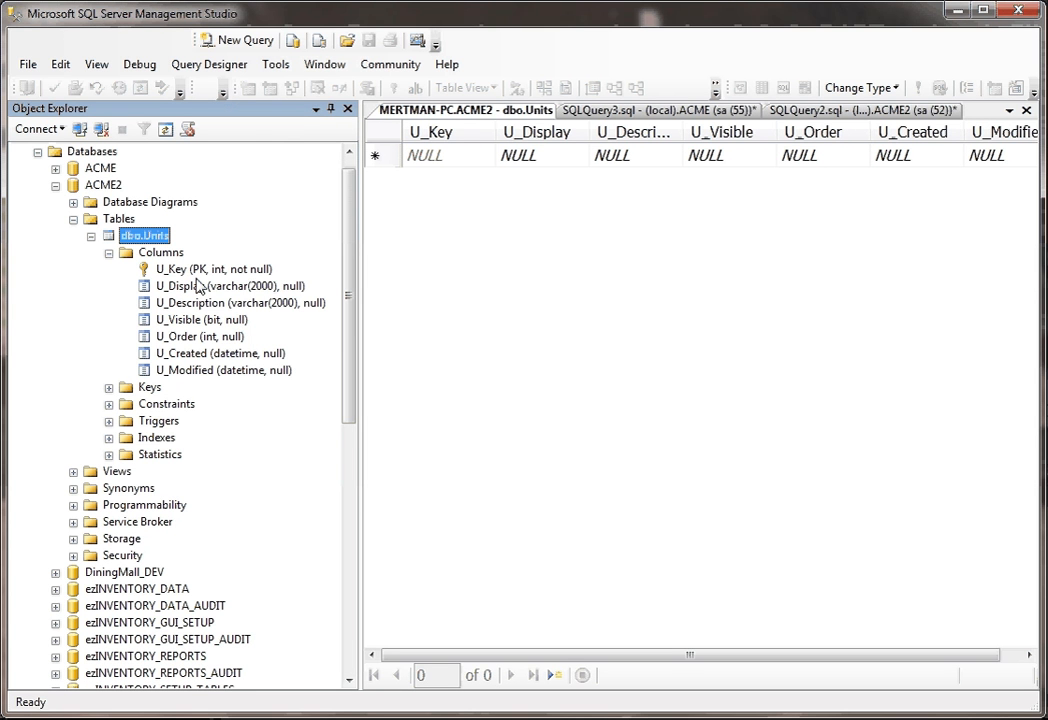
mouse_move(185, 372)
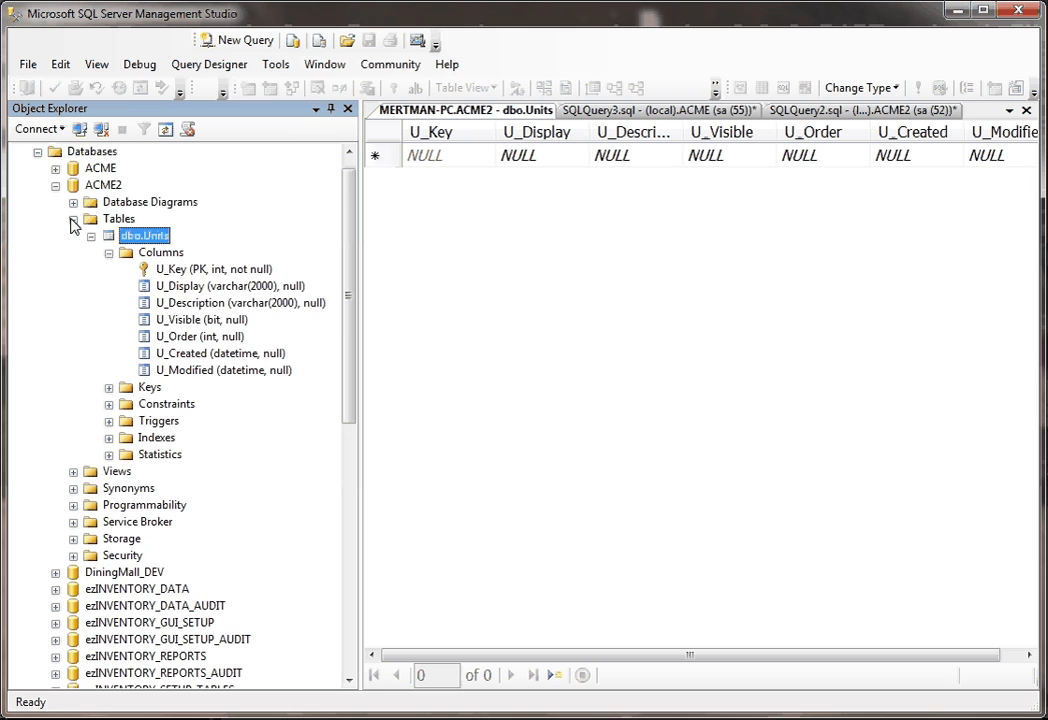
left_click(56, 185)
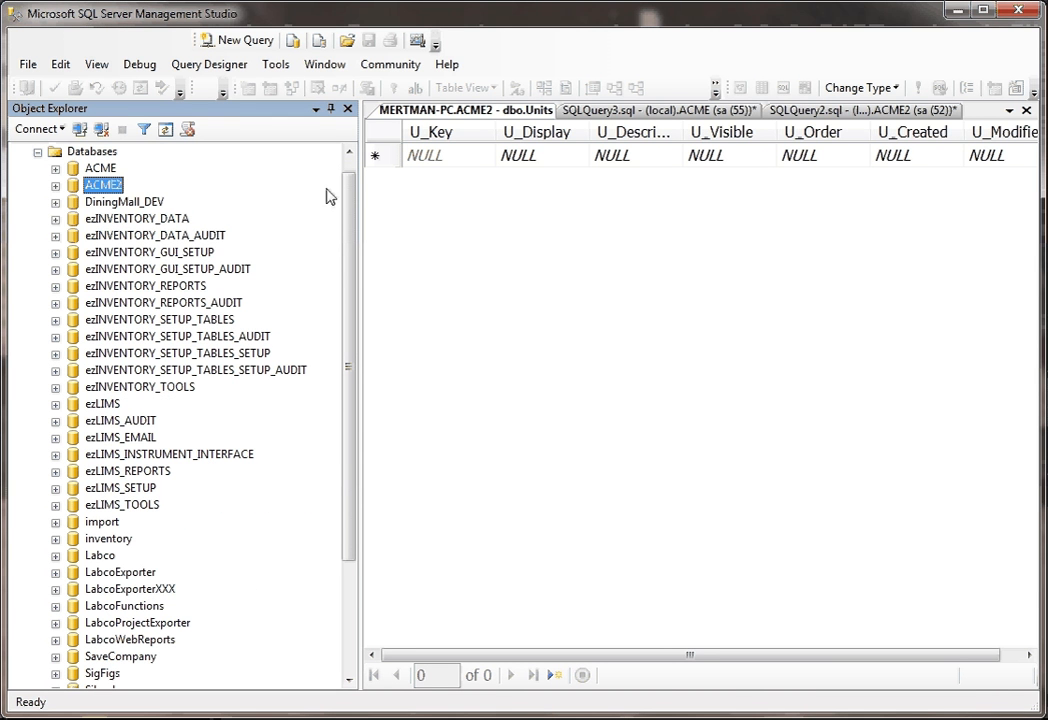
mouse_move(391, 184)
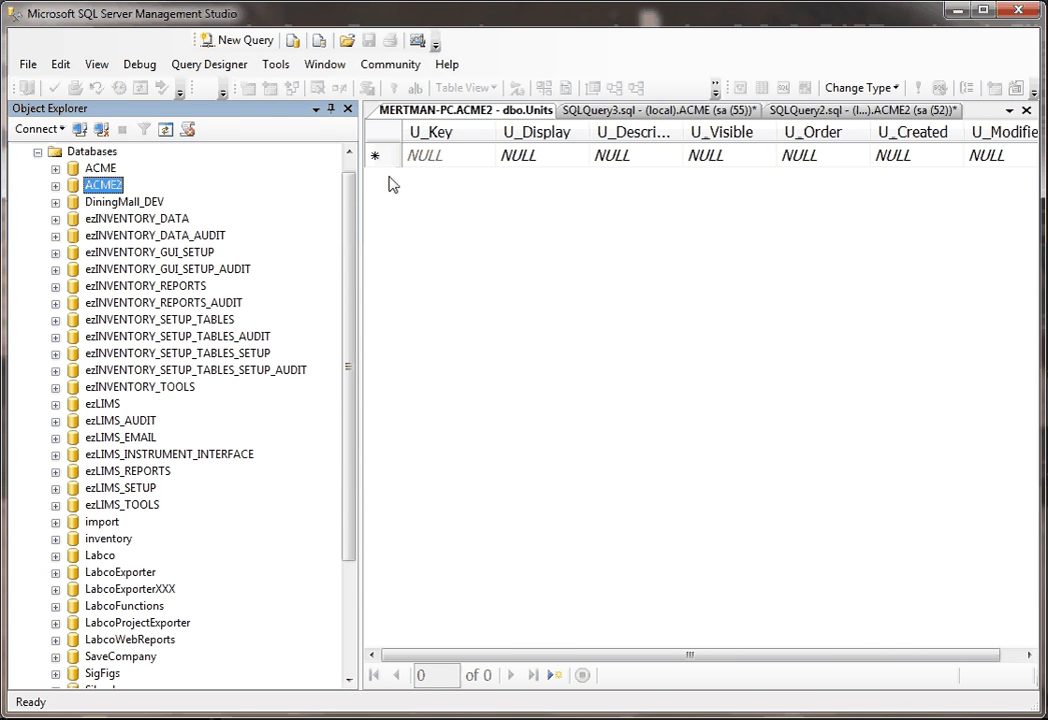
mouse_move(868, 47)
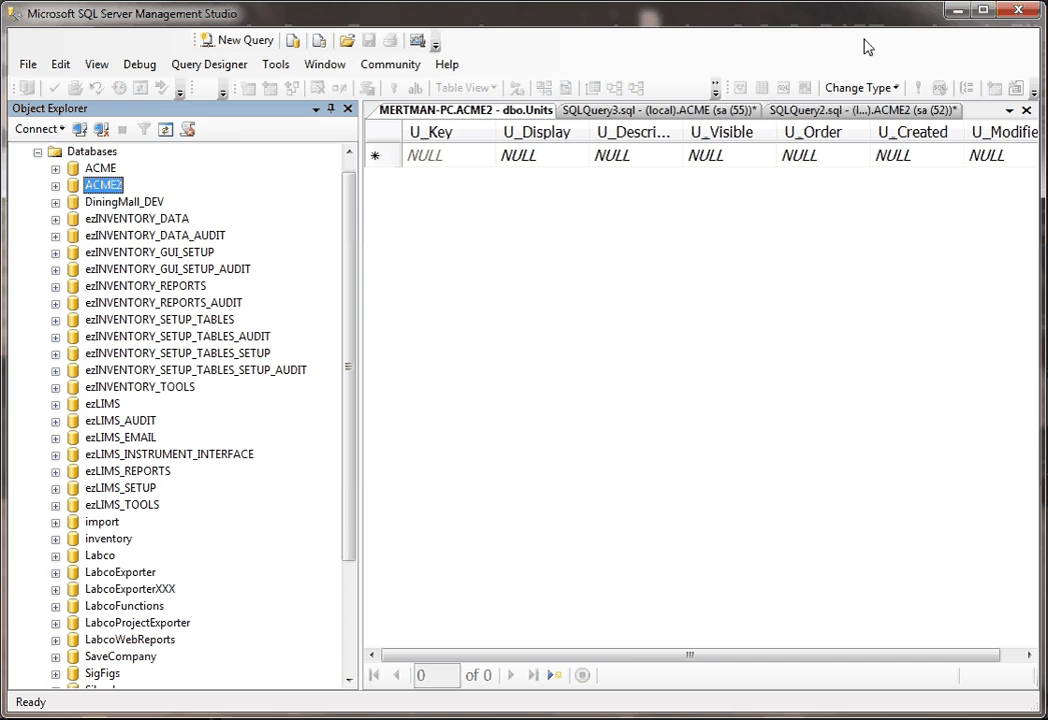